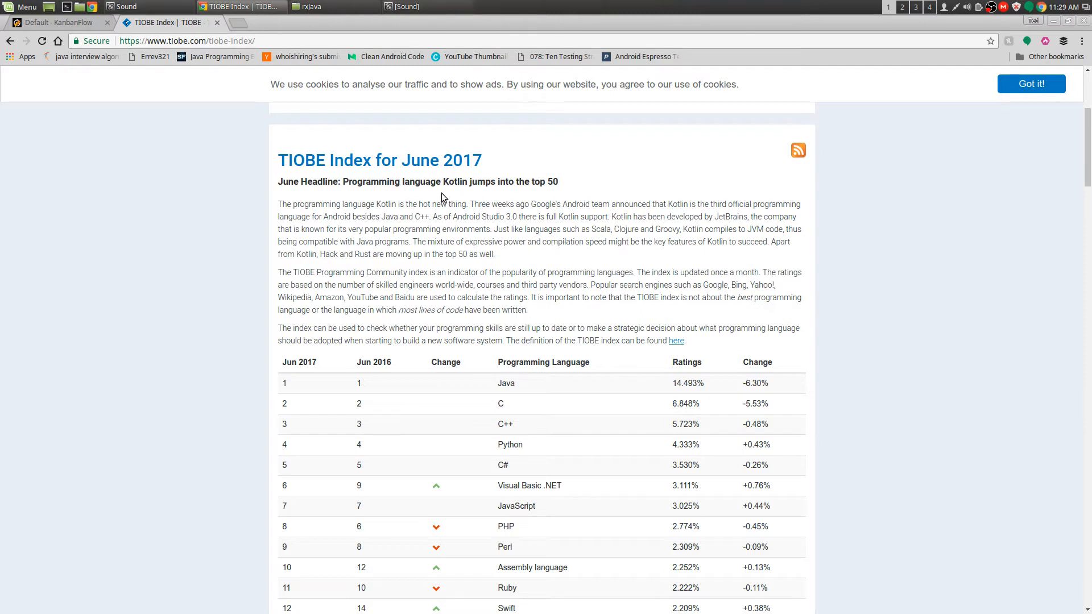
mouse_move(505, 192)
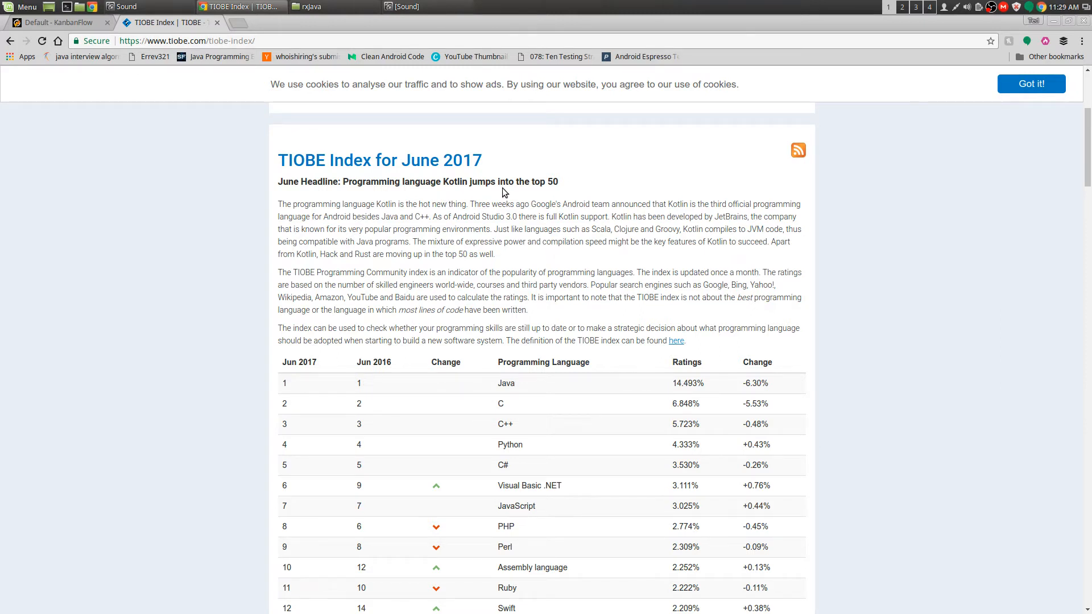
mouse_move(840, 340)
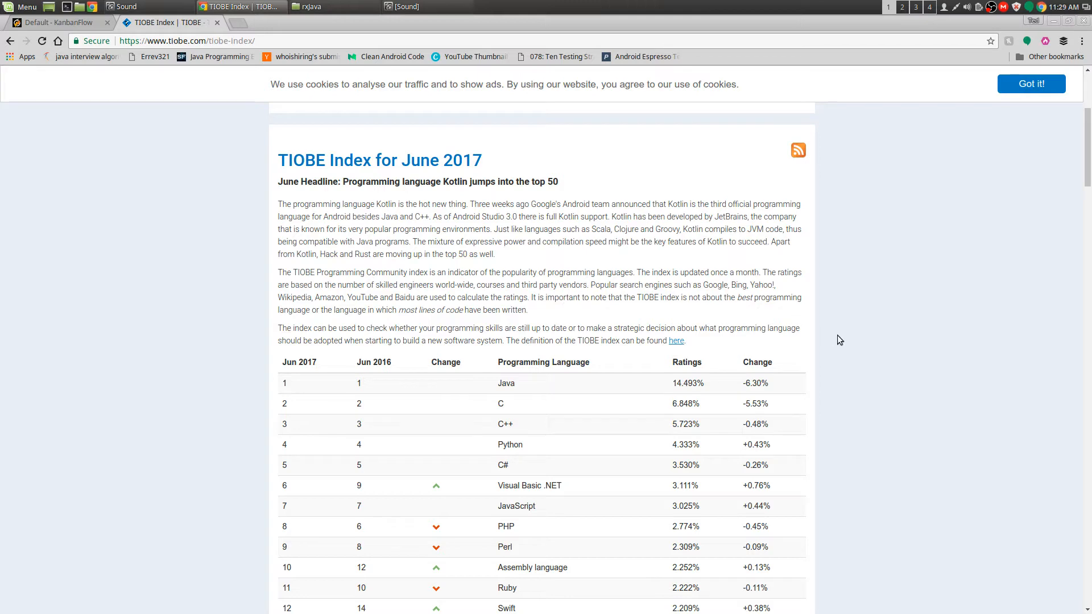
- Highlight Kotlin's #43 entry in the 'Other programming languages' rankings table
scroll("down", 3)
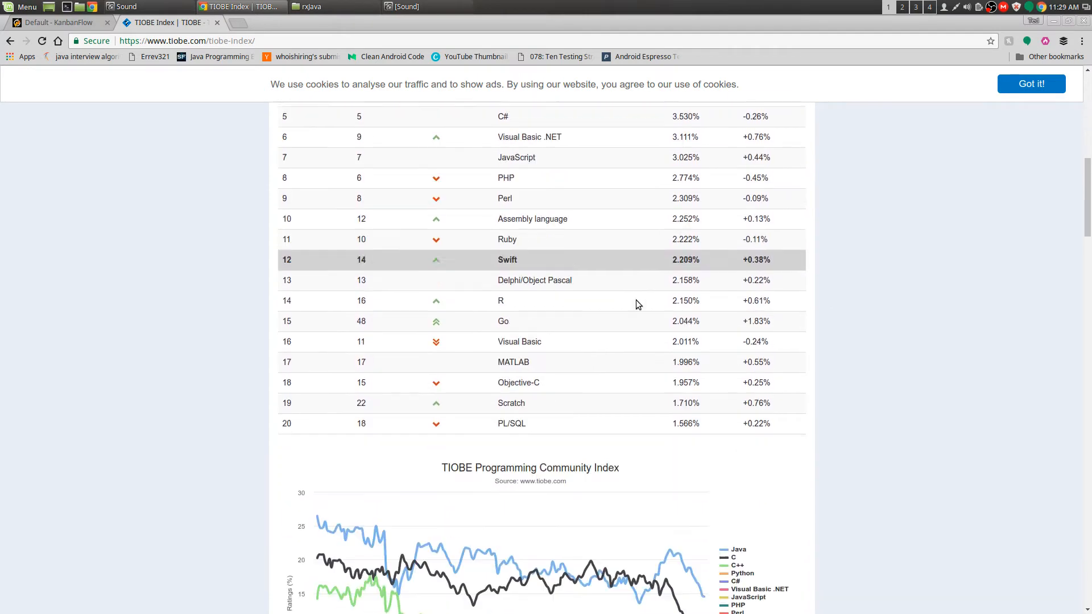
scroll("down", 3)
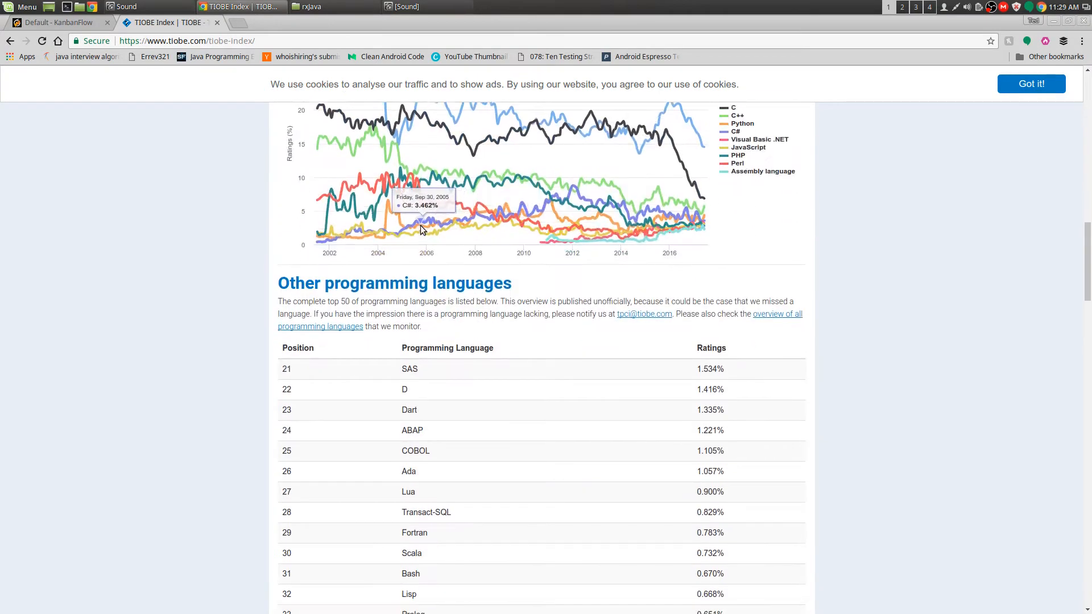
scroll("down", 3)
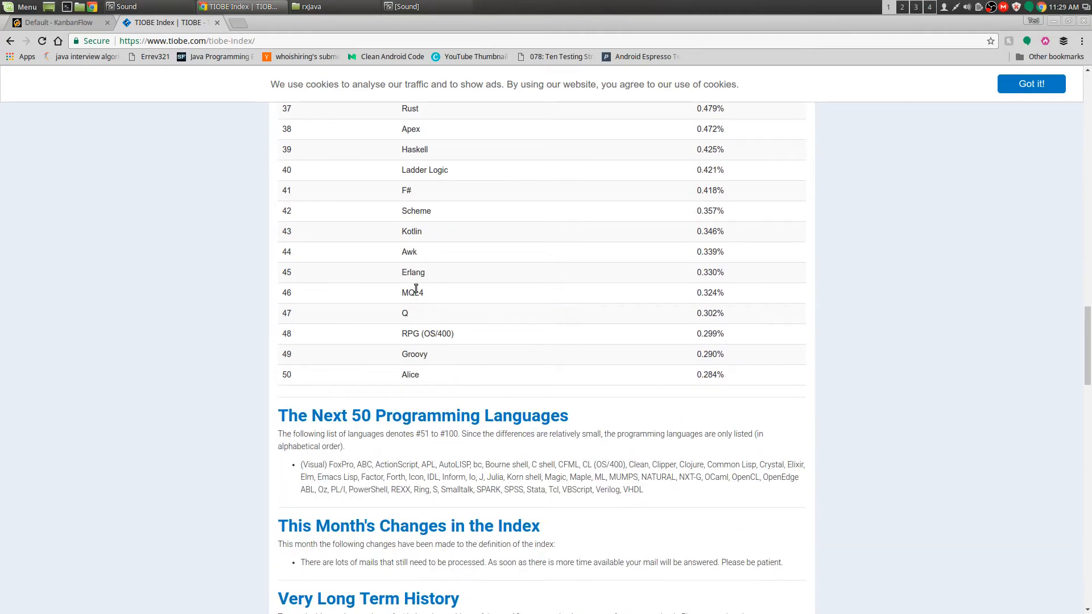
double_click(412, 231)
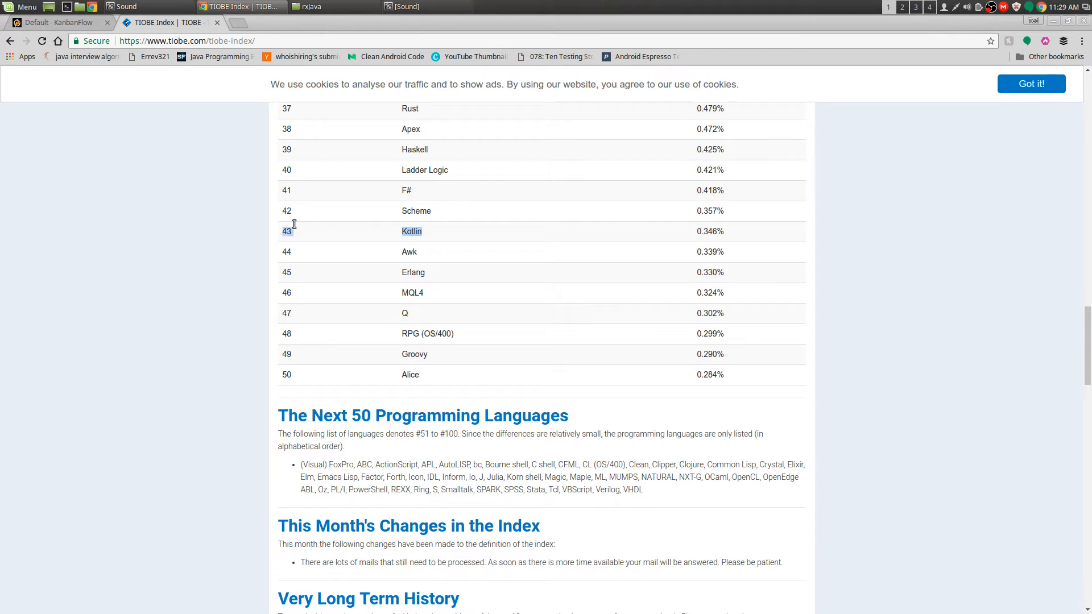
mouse_move(558, 243)
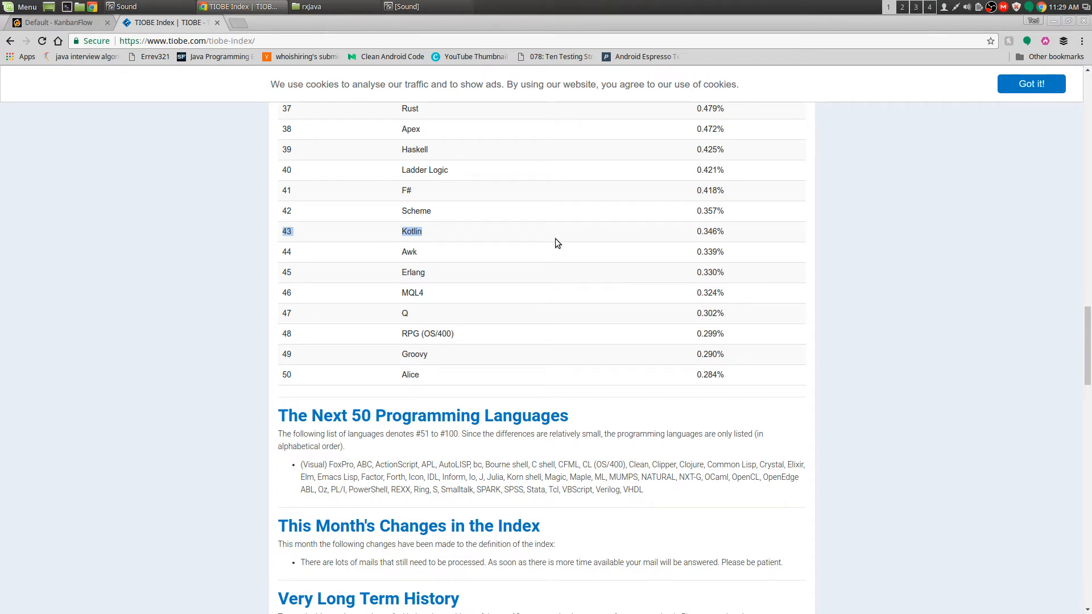
- Select the 'Three weeks ago Google's Android team announced…' sentence in the June 2017 headline
scroll("up", 3)
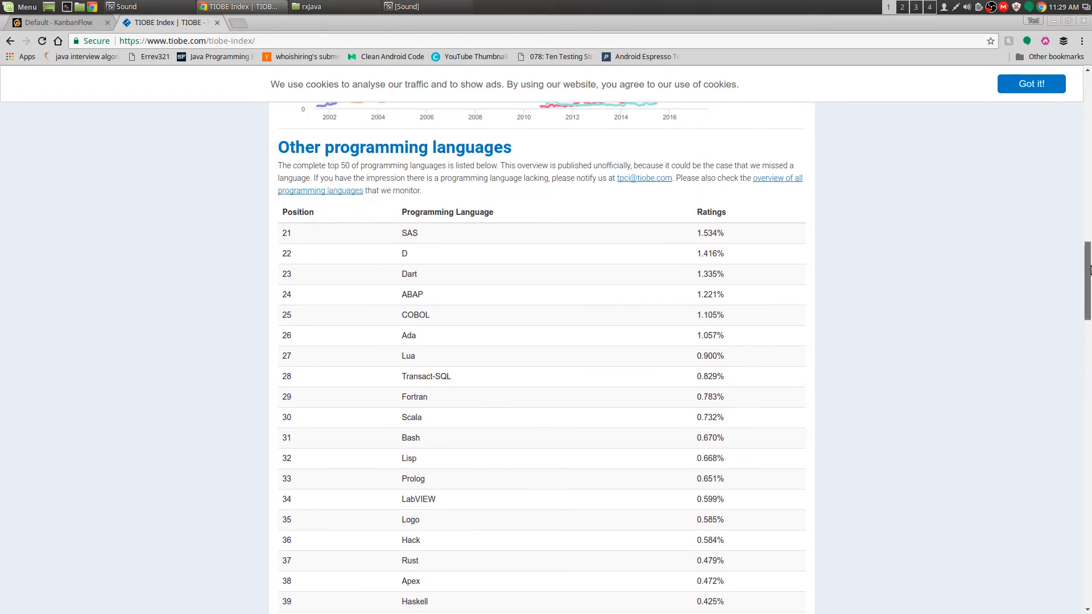
scroll("up", 3)
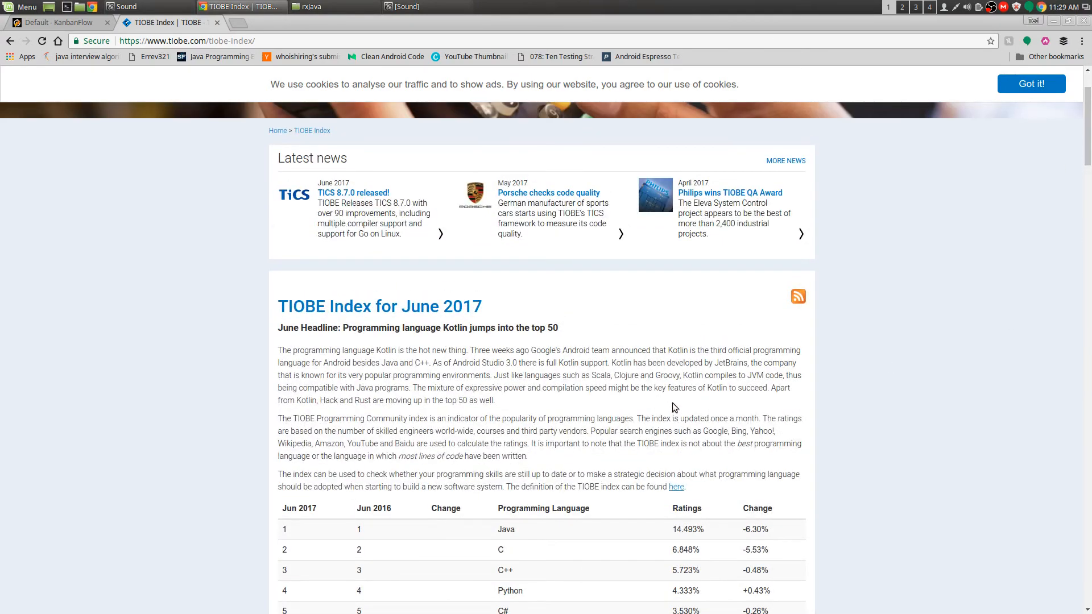
mouse_move(449, 349)
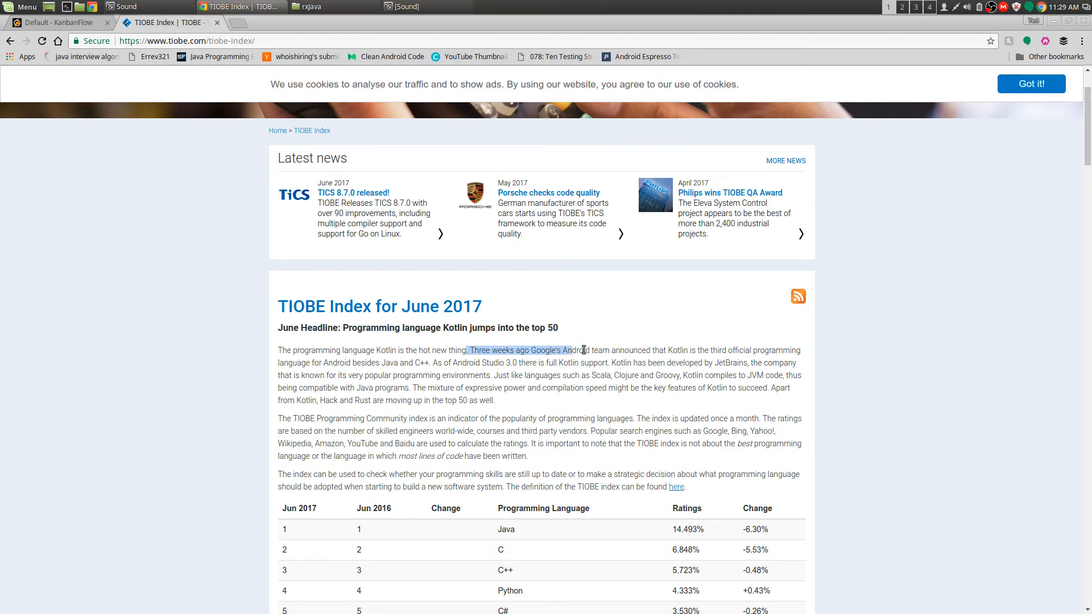
left_click(612, 351)
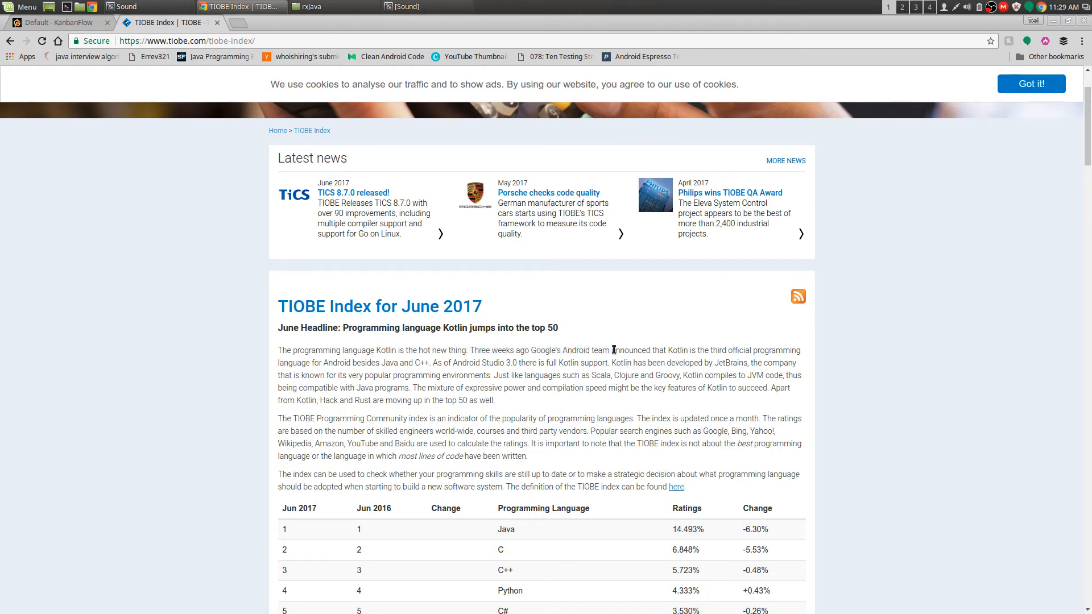